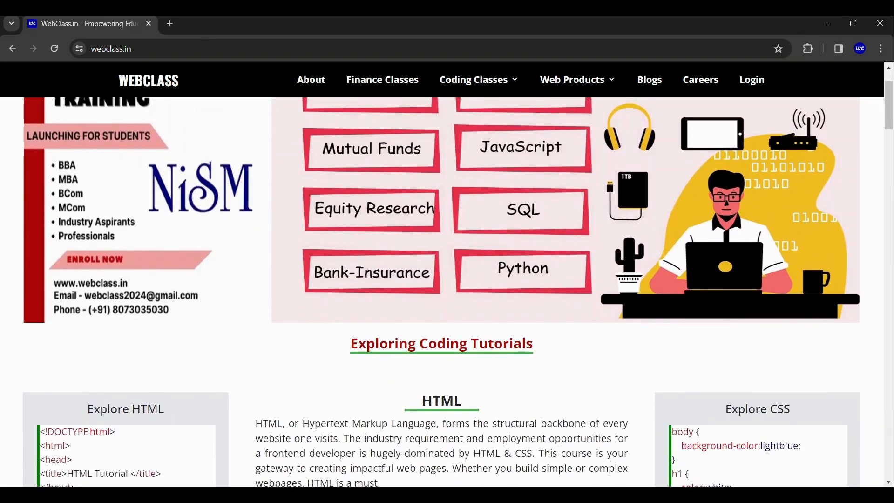
Scroll the homepage past coding, finance and career counselling to the customized training platform section.
scroll("down", 3)
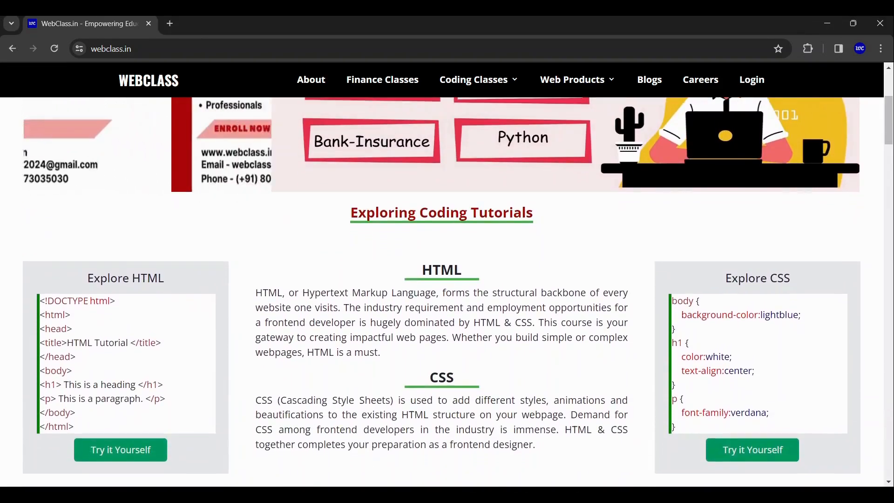
scroll("down", 3)
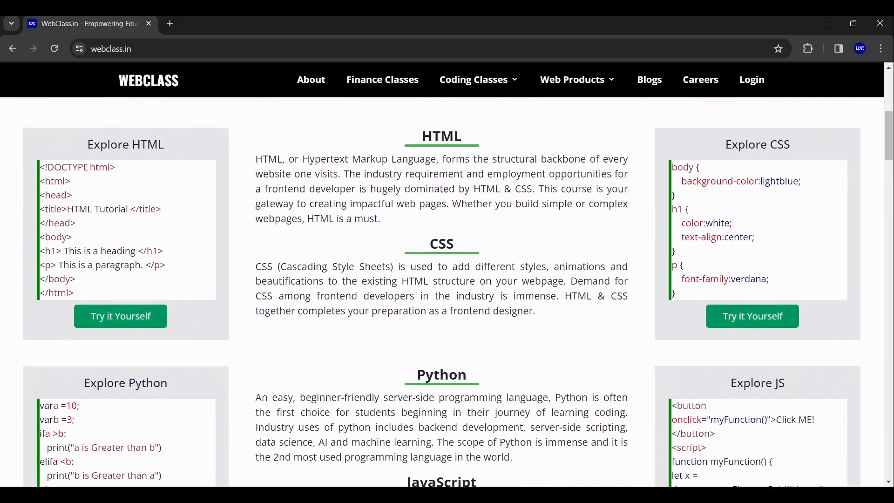
scroll("down", 3)
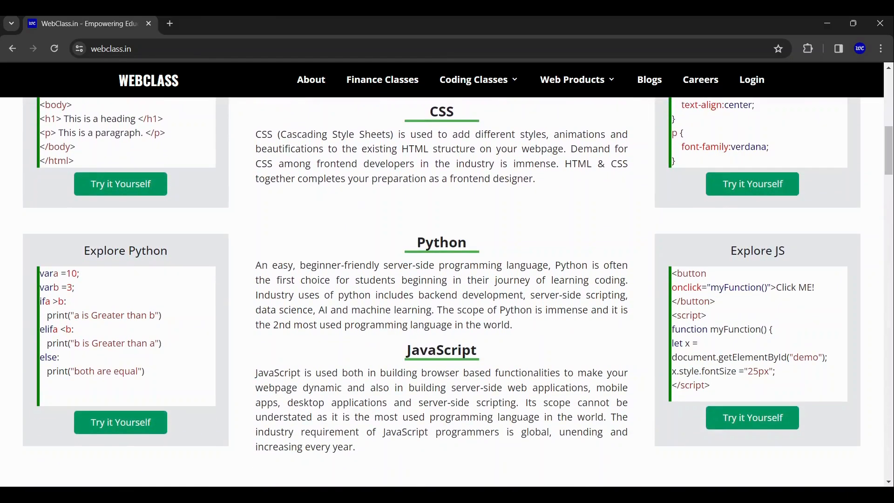
scroll("down", 3)
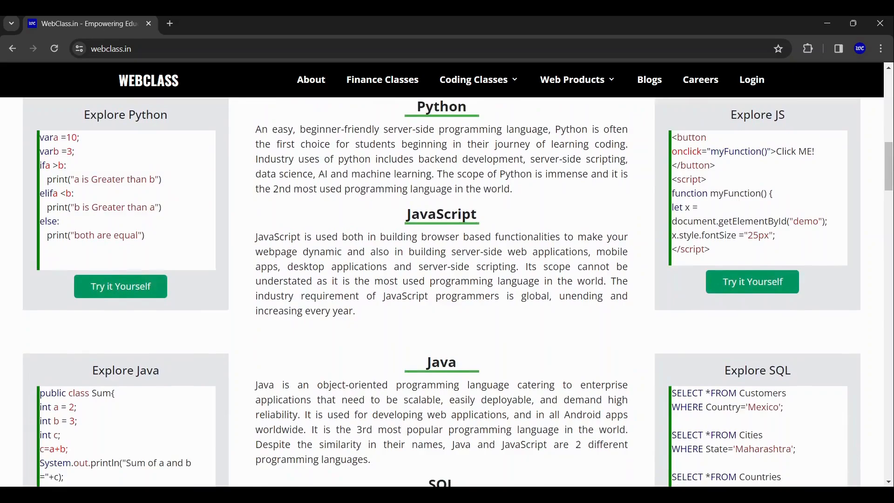
scroll("down", 3)
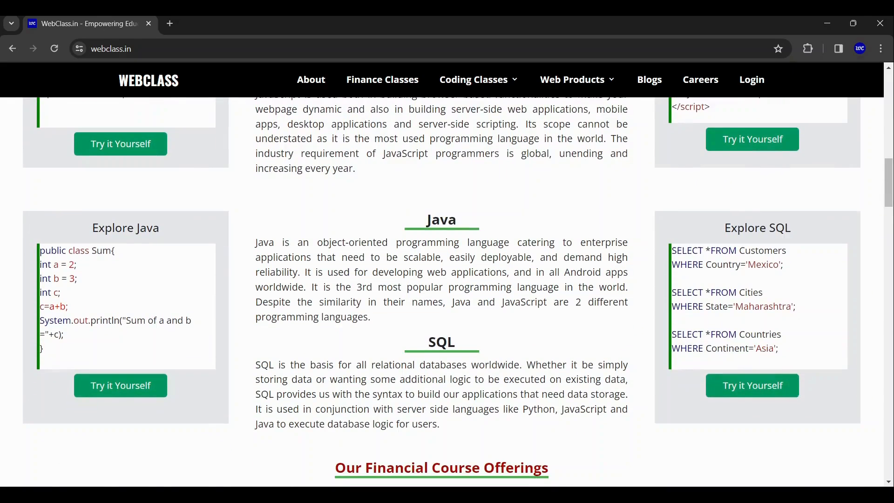
scroll("down", 3)
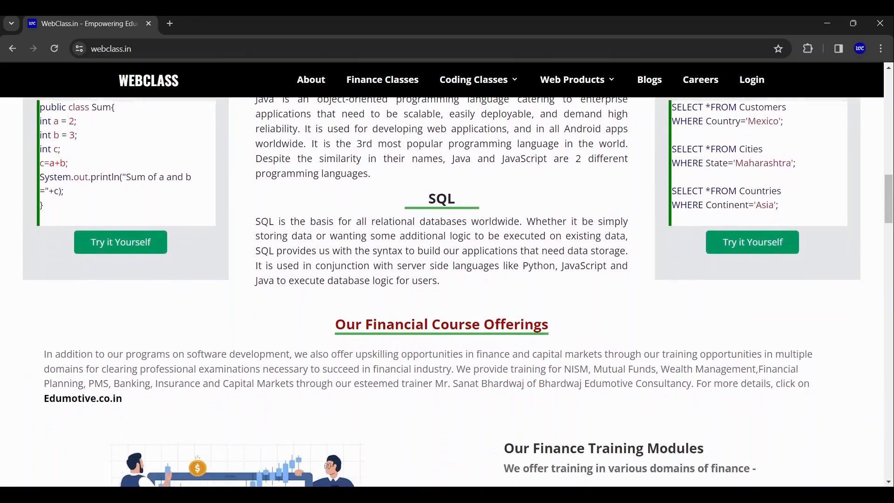
scroll("down", 3)
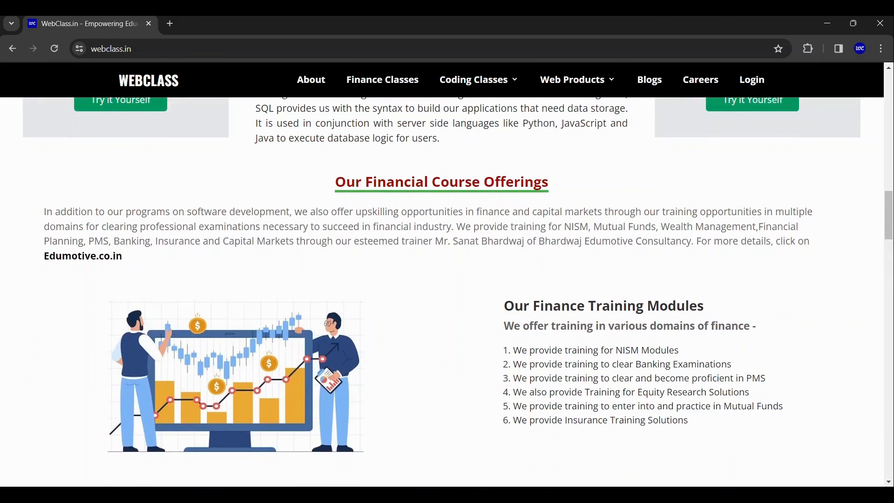
scroll("down", 3)
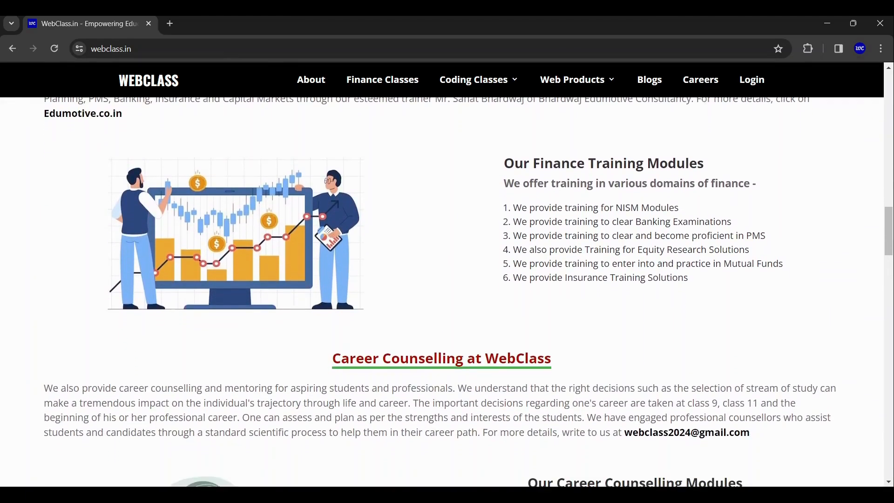
scroll("down", 3)
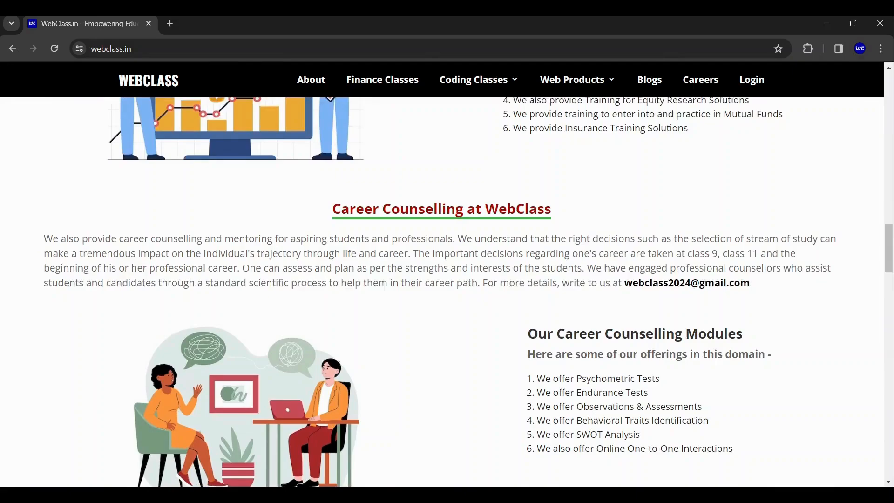
scroll("down", 3)
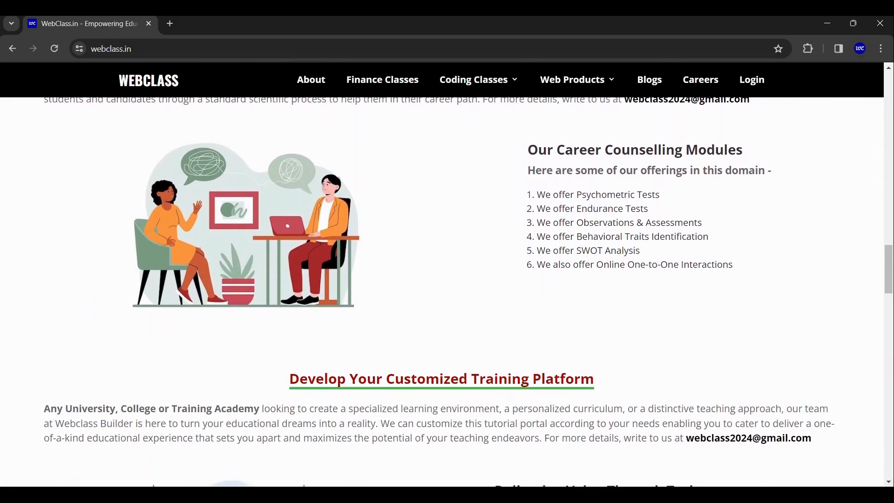
scroll("down", 3)
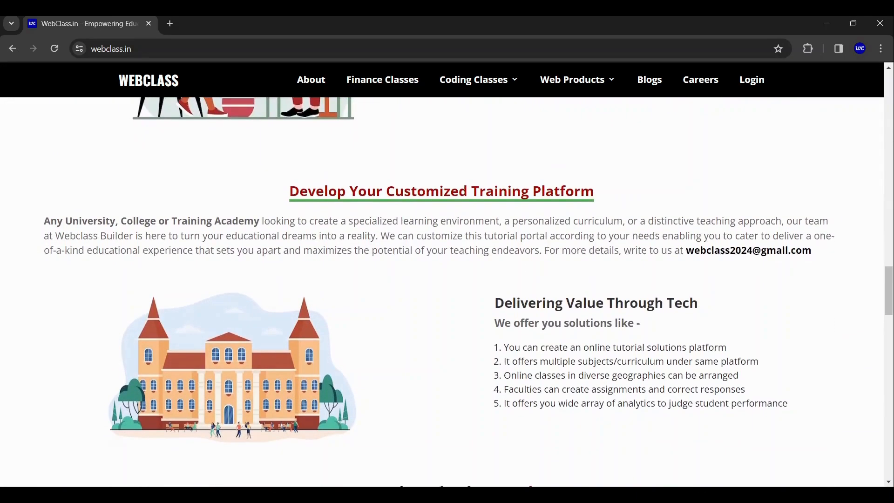
Scroll through the FAQ list down to the Contact Us form and Our Collaborators logos.
scroll("down", 3)
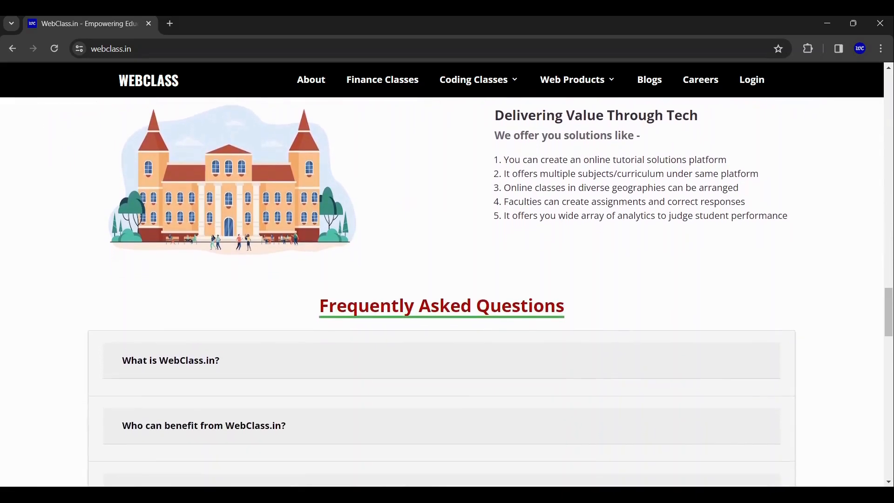
scroll("down", 3)
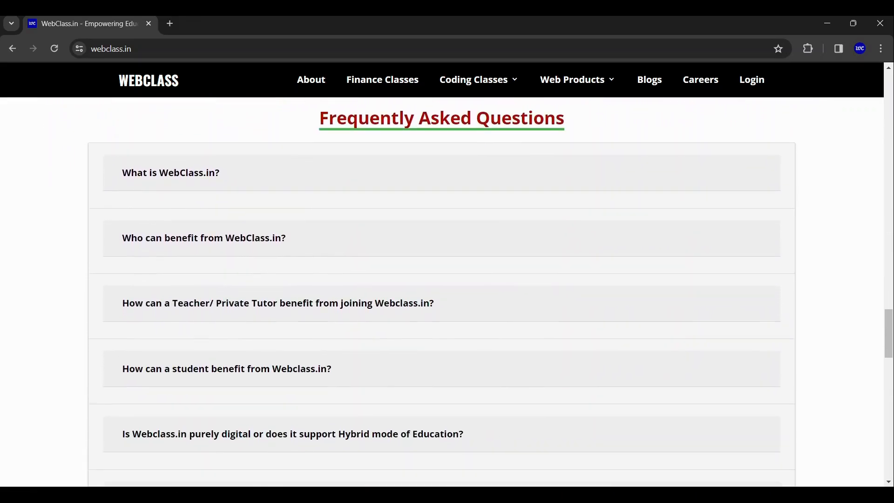
scroll("down", 3)
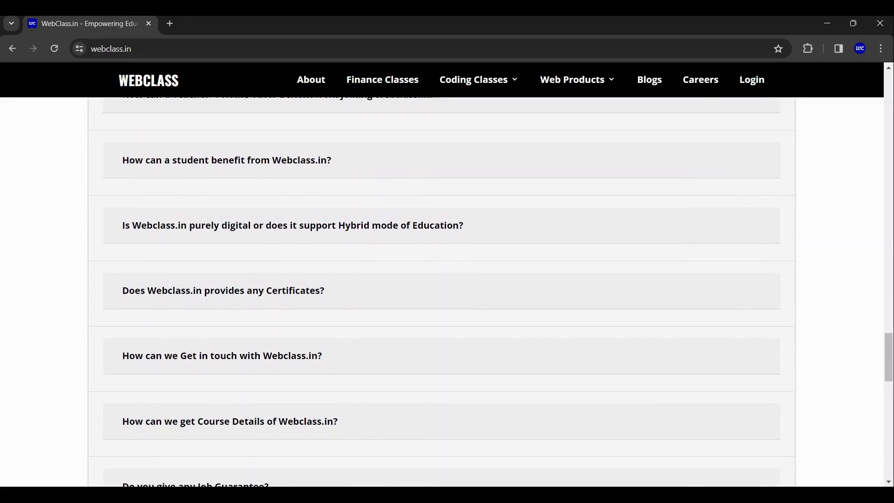
scroll("down", 3)
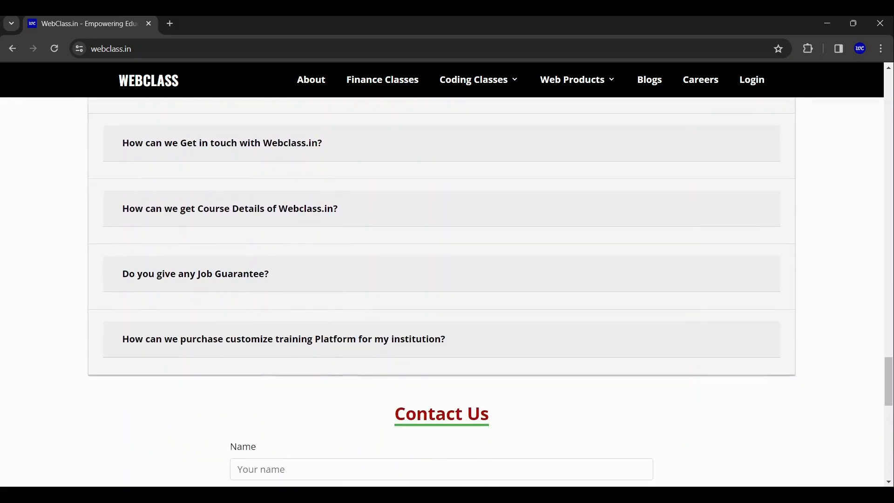
scroll("down", 3)
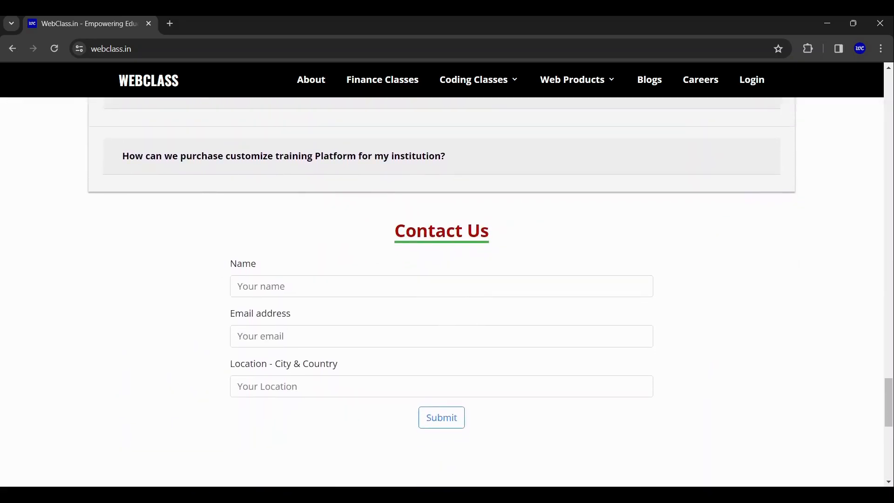
scroll("down", 3)
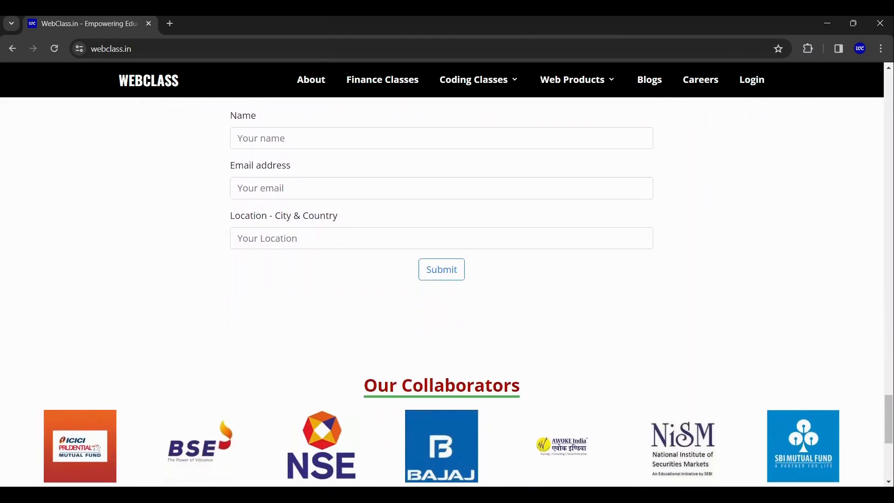
scroll("down", 3)
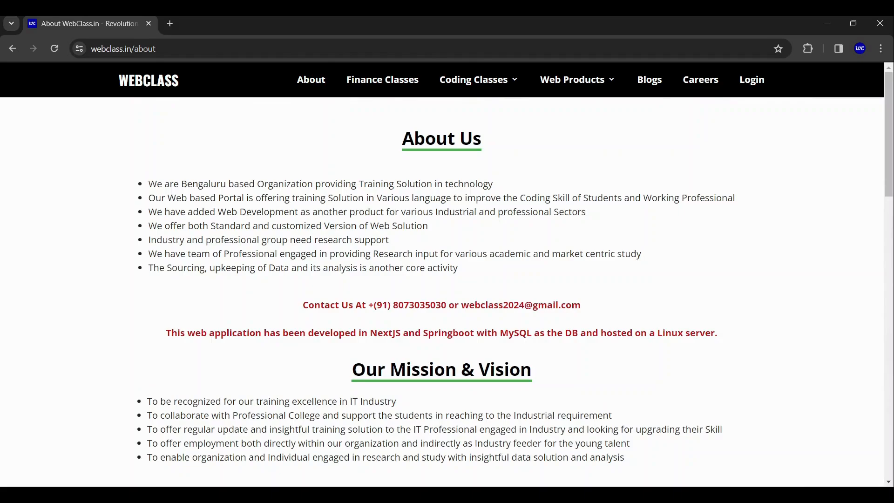
Read the About page down to Our Published Books, then go to Finance Classes.
scroll("down", 3)
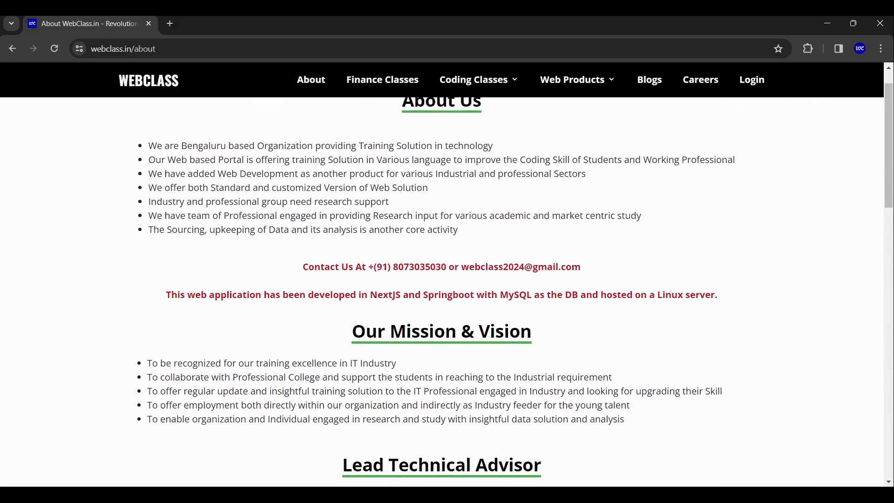
scroll("down", 3)
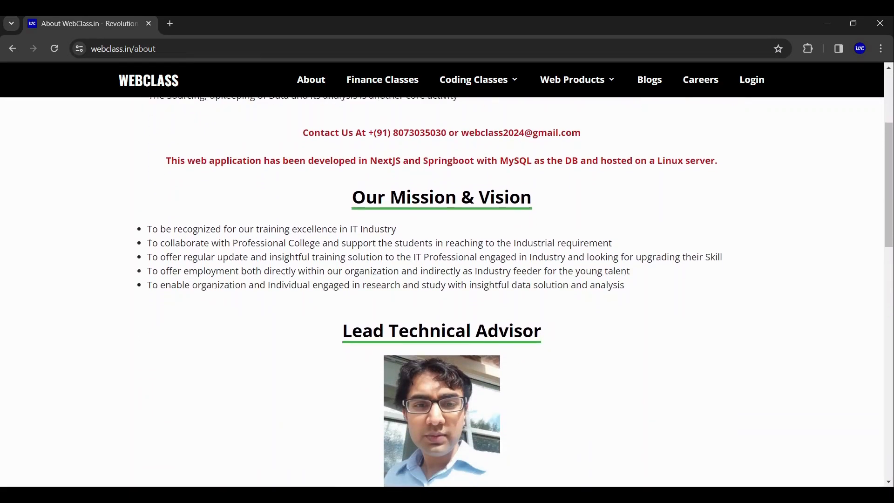
scroll("down", 3)
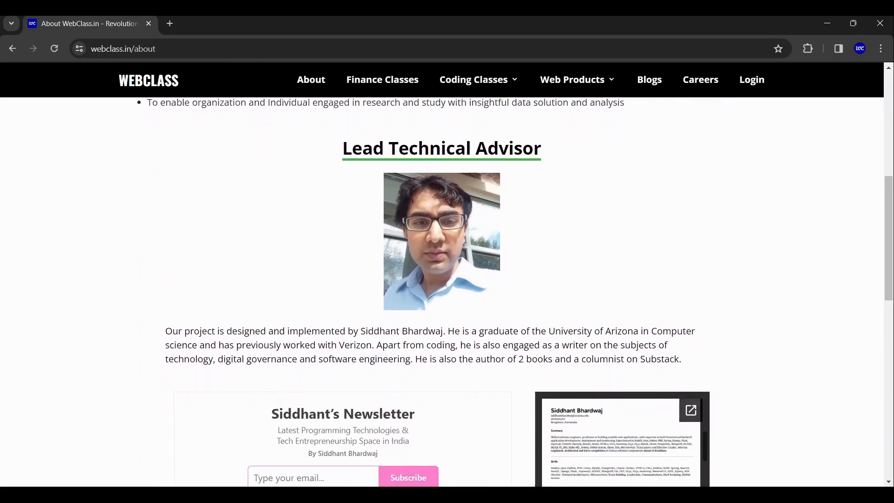
scroll("down", 3)
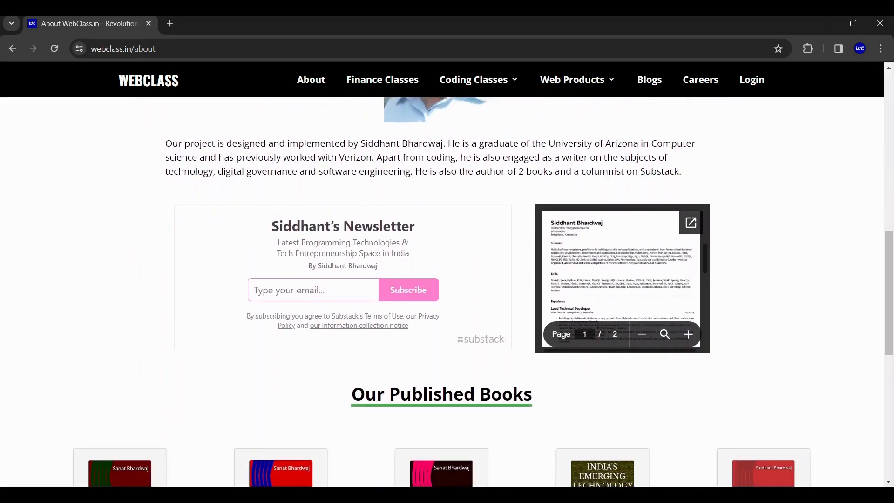
scroll("down", 3)
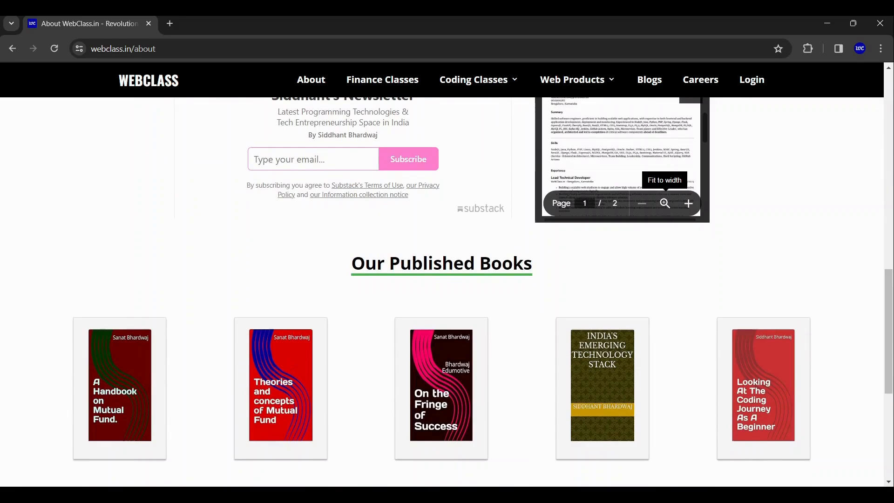
left_click(382, 79)
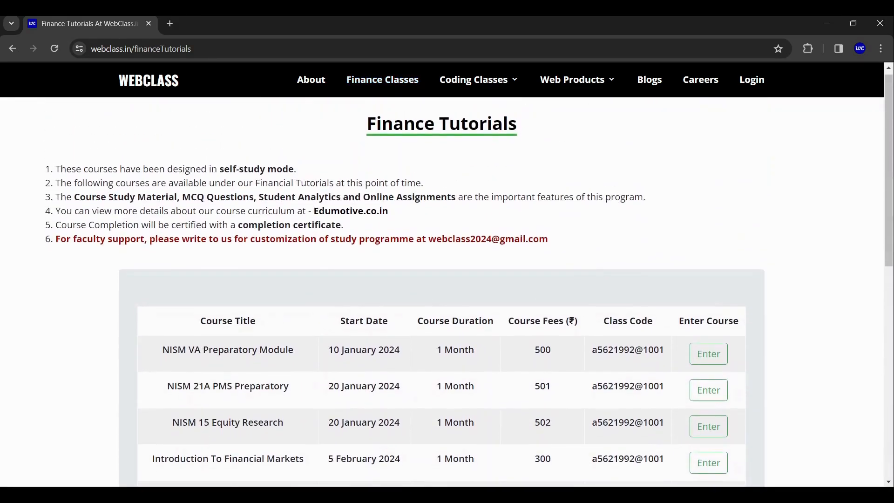
Review the complete Finance Tutorials course table, then switch to Coding Classes.
scroll("down", 3)
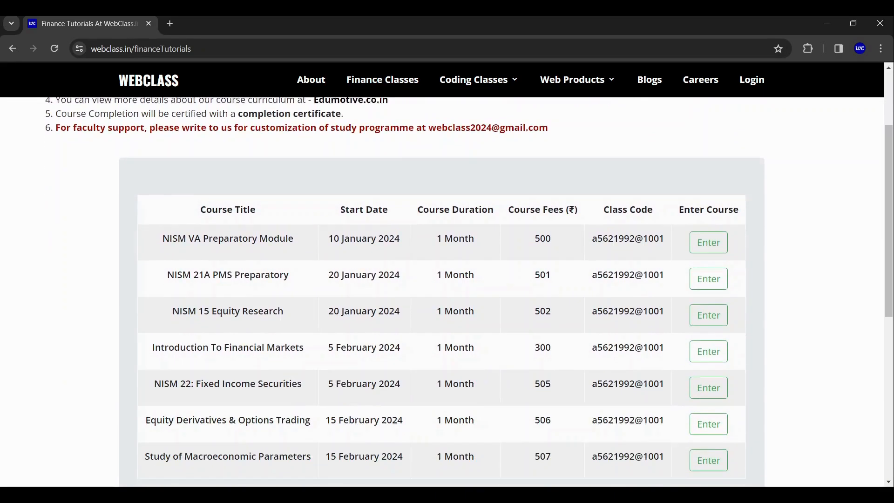
scroll("down", 3)
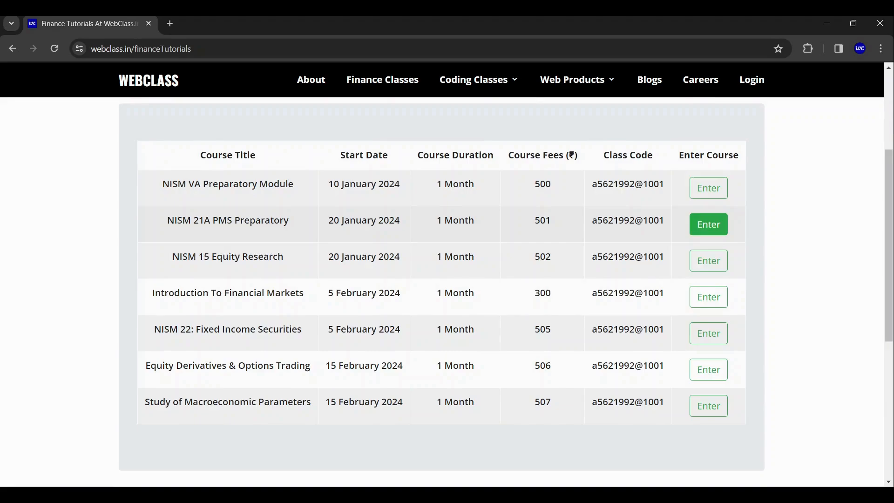
left_click(708, 405)
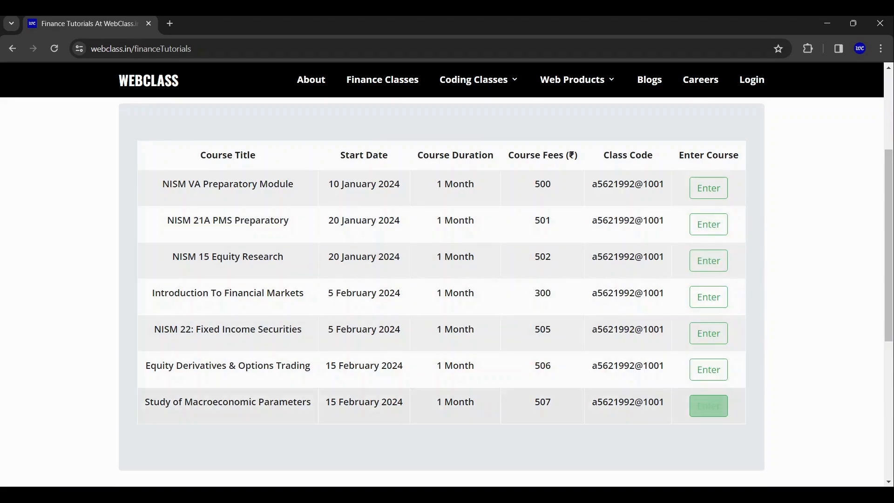
left_click(472, 79)
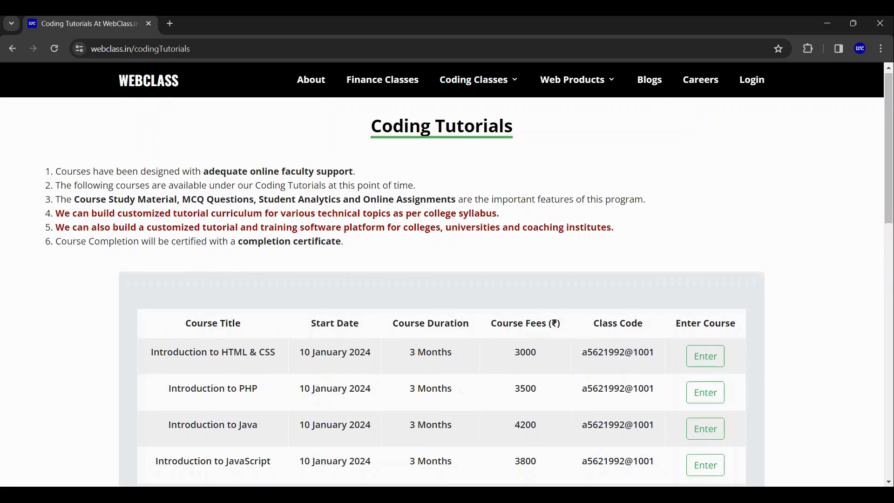
Look over the coding courses and fees, then go to Web Products.
scroll("down", 3)
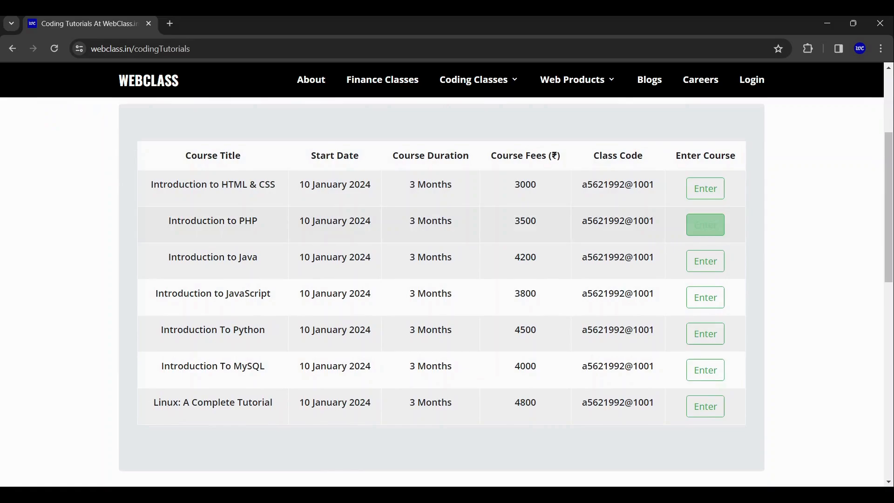
mouse_move(705, 334)
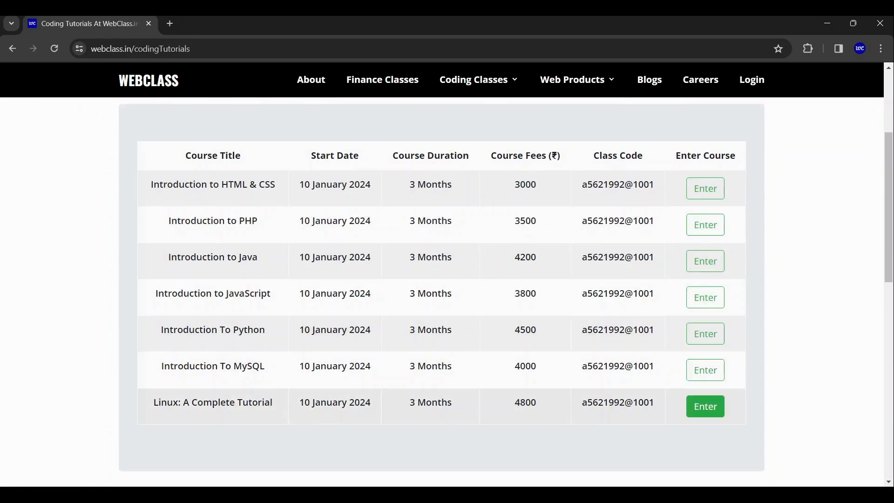
left_click(571, 79)
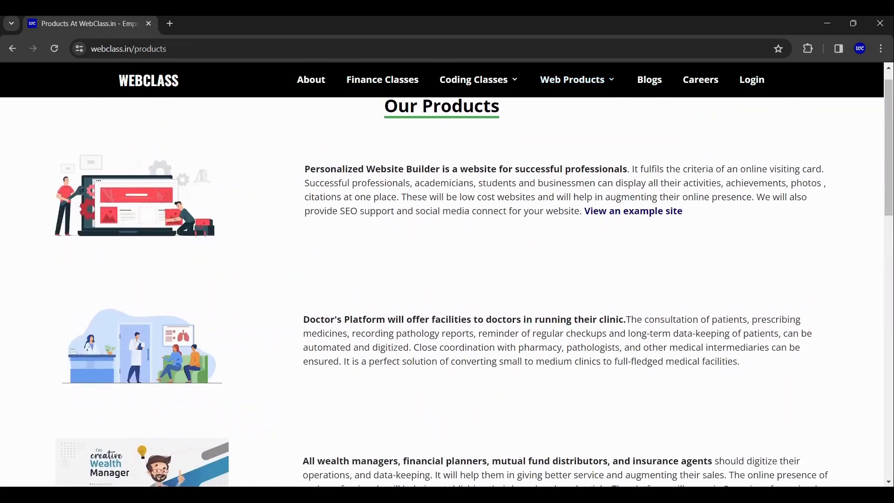
Read the Products page down to the Housing Society entry, then go to Blogs.
scroll("down", 3)
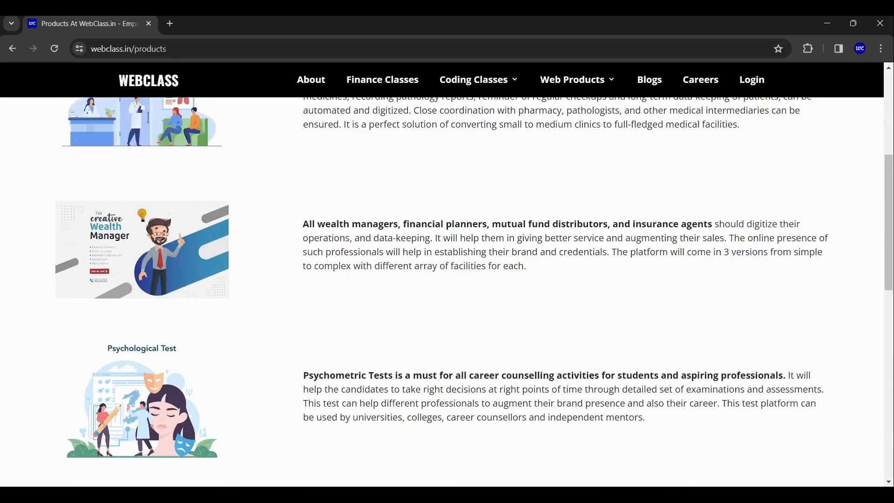
scroll("down", 3)
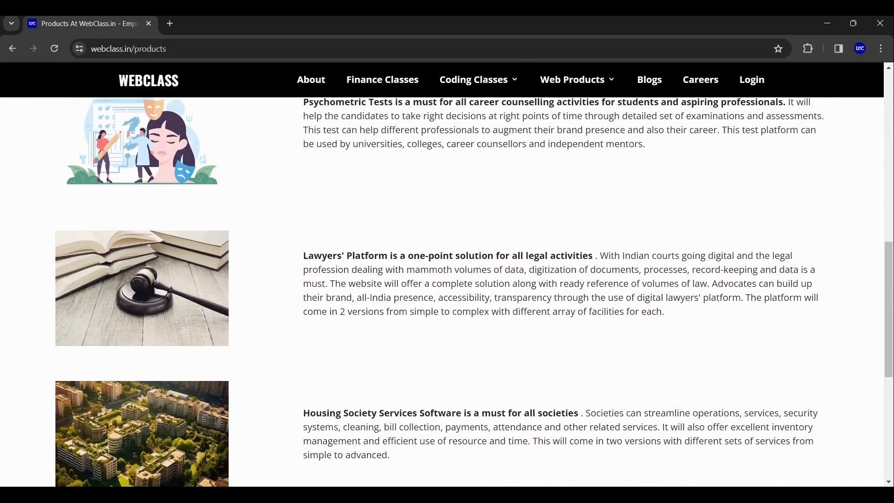
scroll("down", 3)
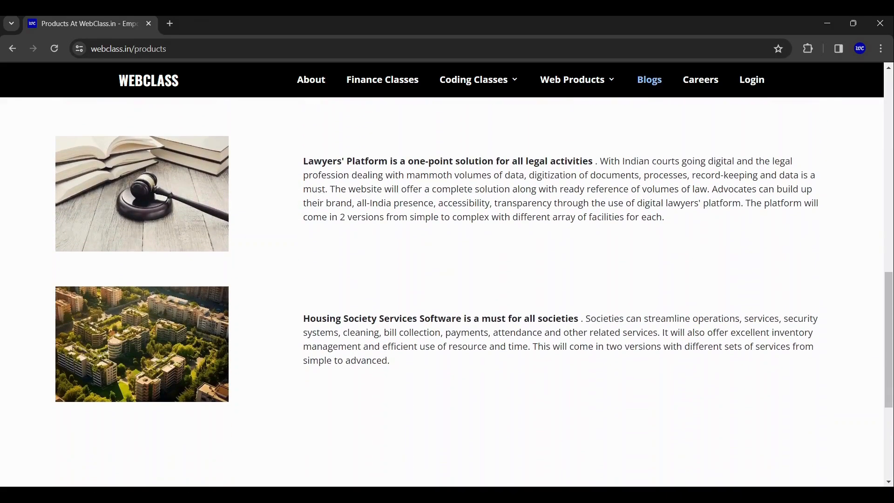
left_click(648, 80)
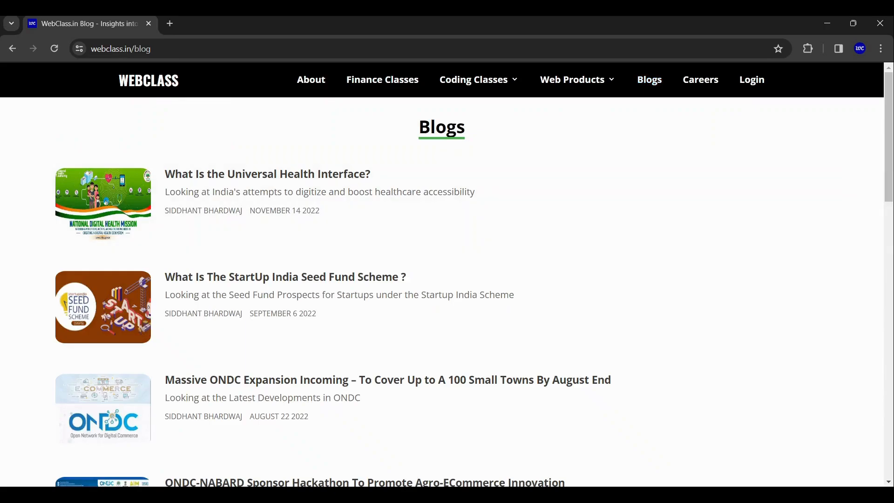
Browse the blog list, visit the Careers page, then go to Login.
scroll("down", 3)
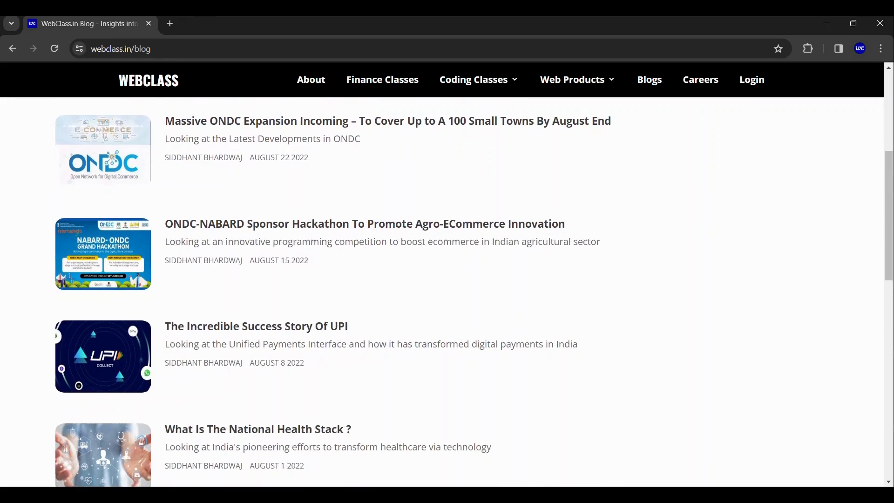
scroll("down", 3)
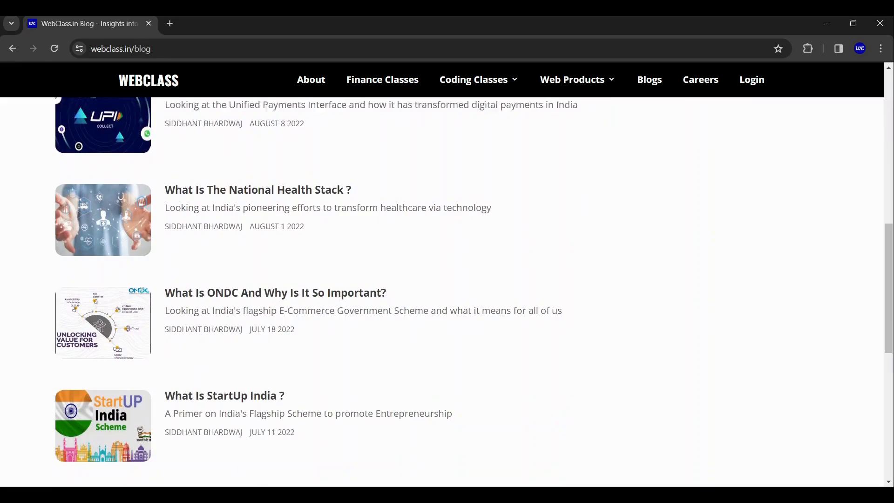
scroll("down", 3)
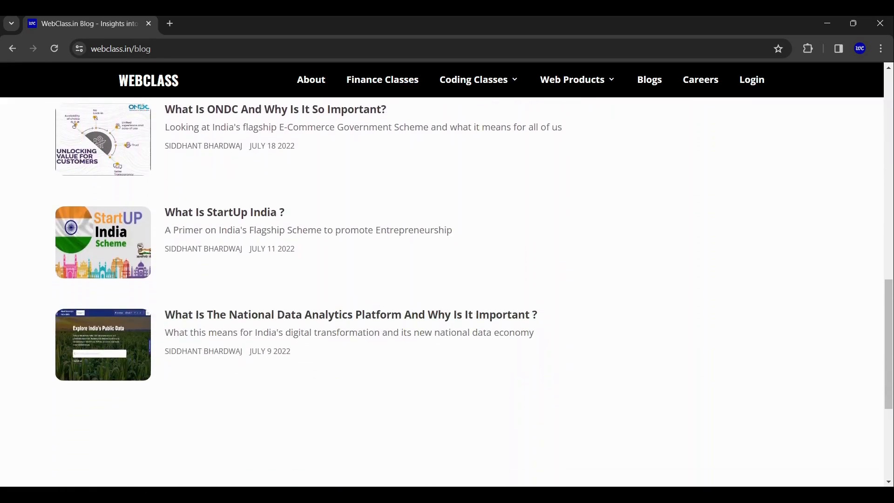
left_click(701, 79)
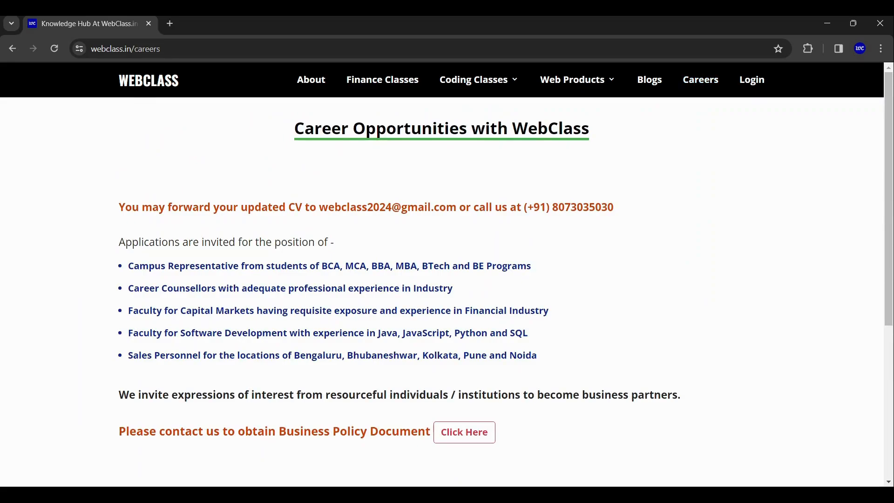
left_click(751, 79)
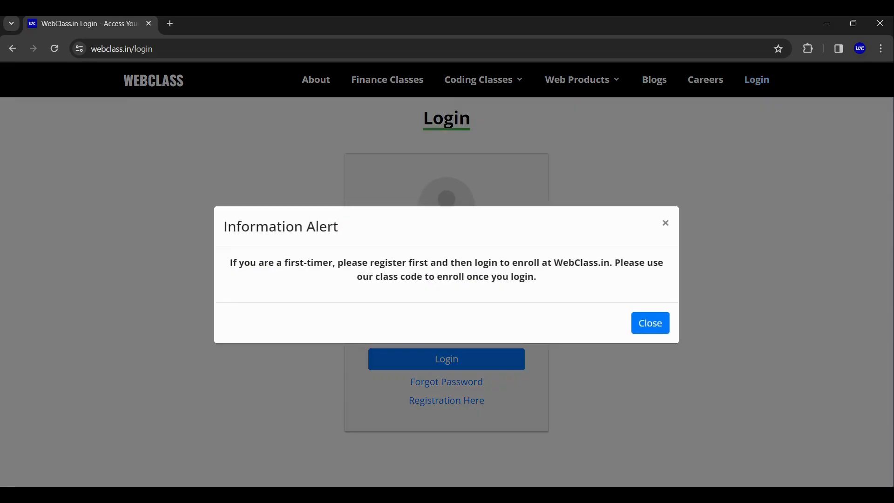
Close the first-timer Information Alert and follow the Registration Here link.
left_click(649, 323)
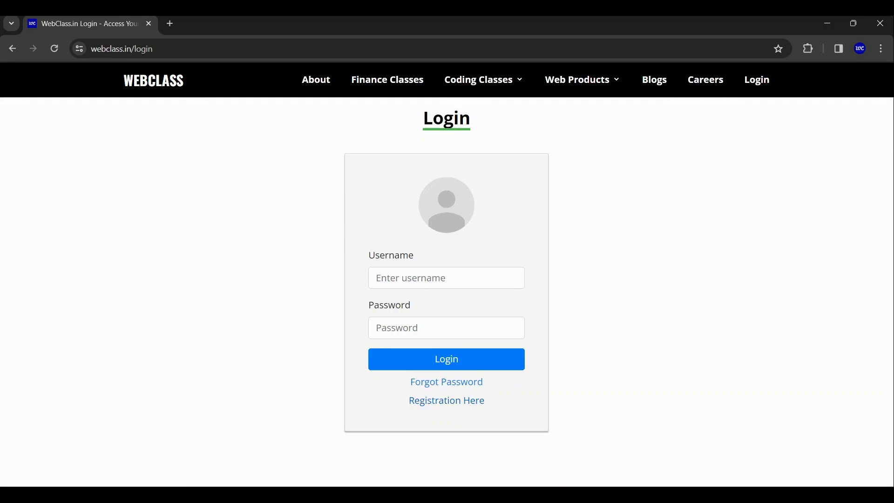
left_click(446, 399)
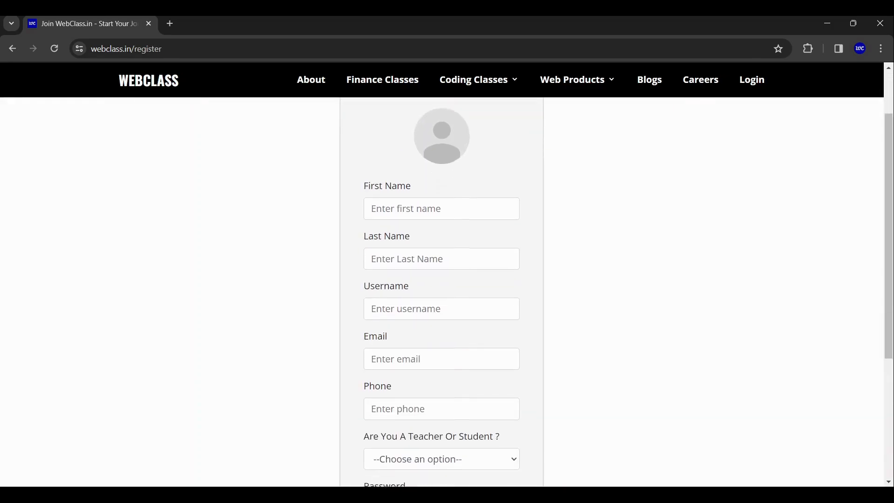